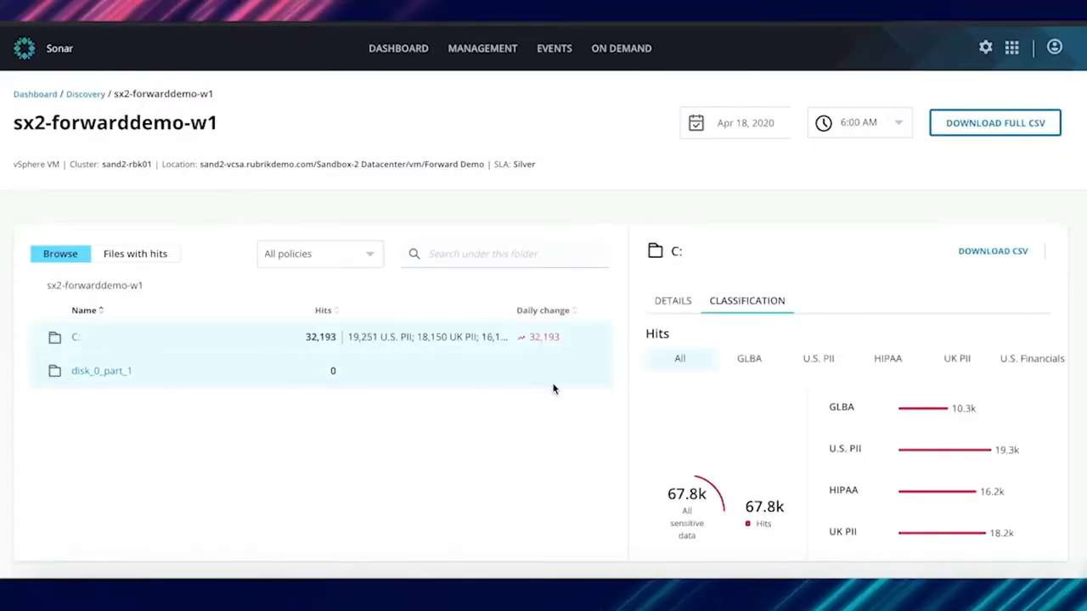
{"action": "scroll", "scroll_direction": "down", "scroll_amount": 3}
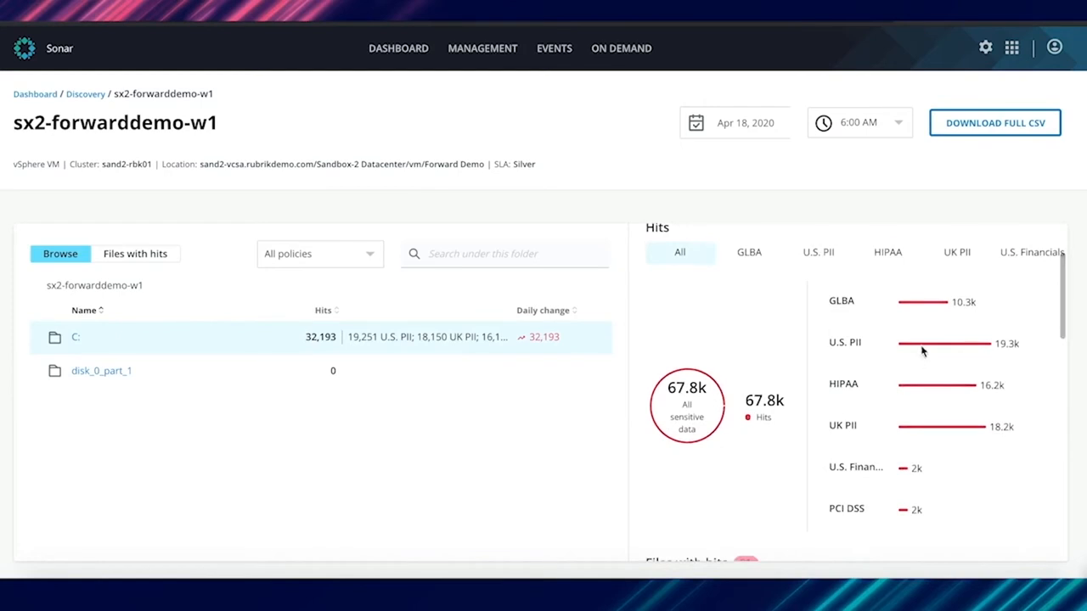
{"action": "mouse_move", "coordinate": [1024, 432]}
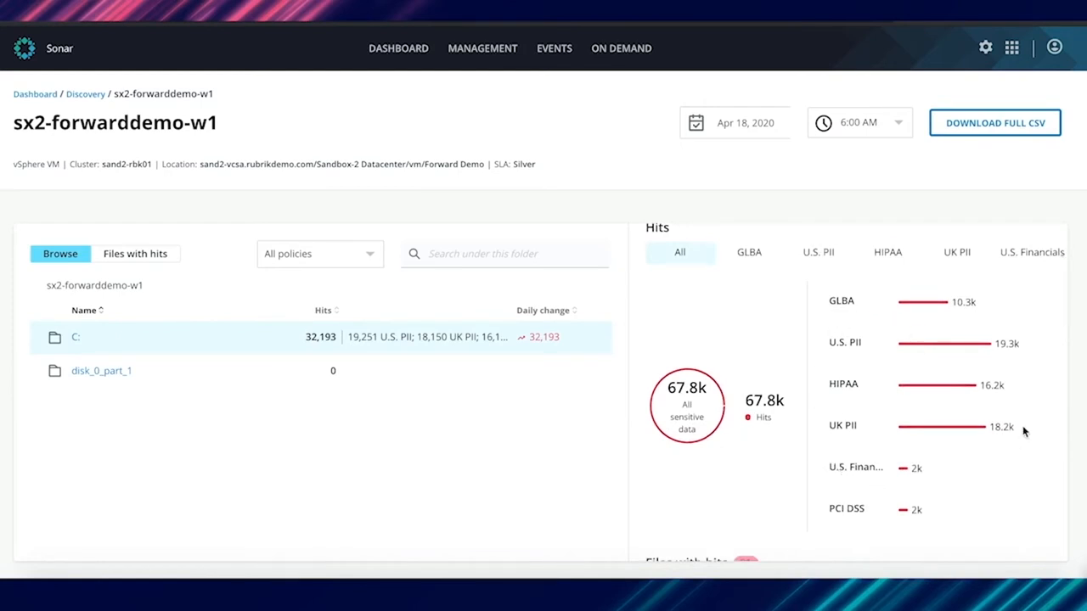